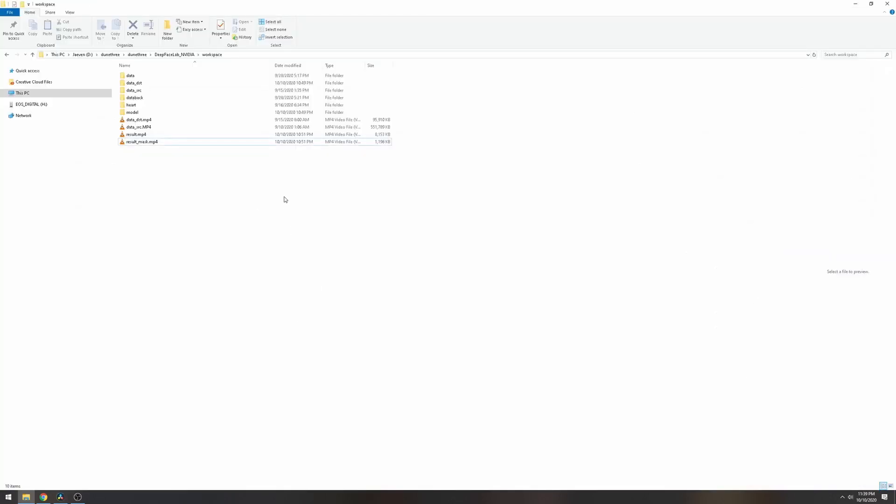
Bring the DaVinci Resolve project with the stacked data_dst, result and result_mask clips to the front.
click(137, 133)
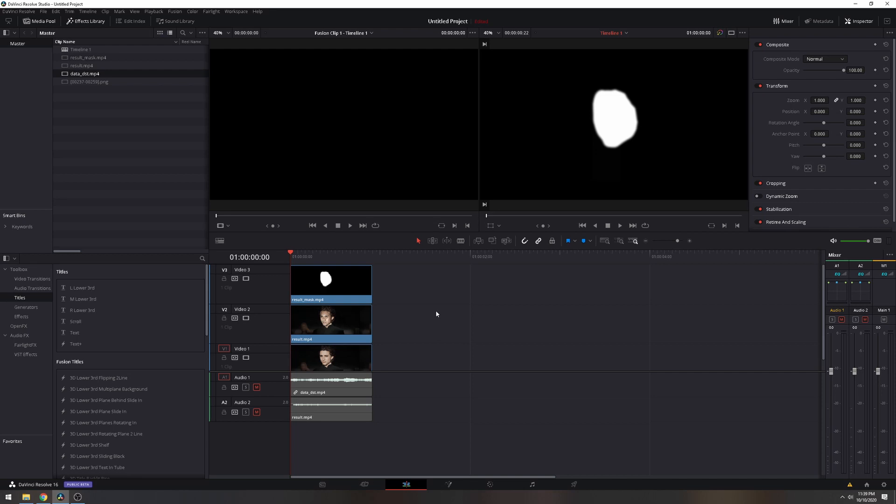
Merge the three stacked clips on V1–V3 into a single Fusion Clip 1 via New Fusion Clip.
drag(330, 280, 457, 283)
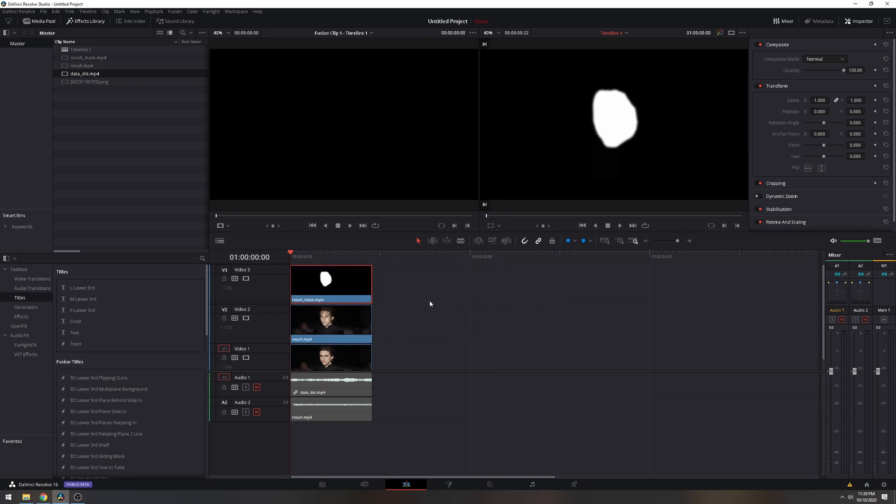
right_click(330, 322)
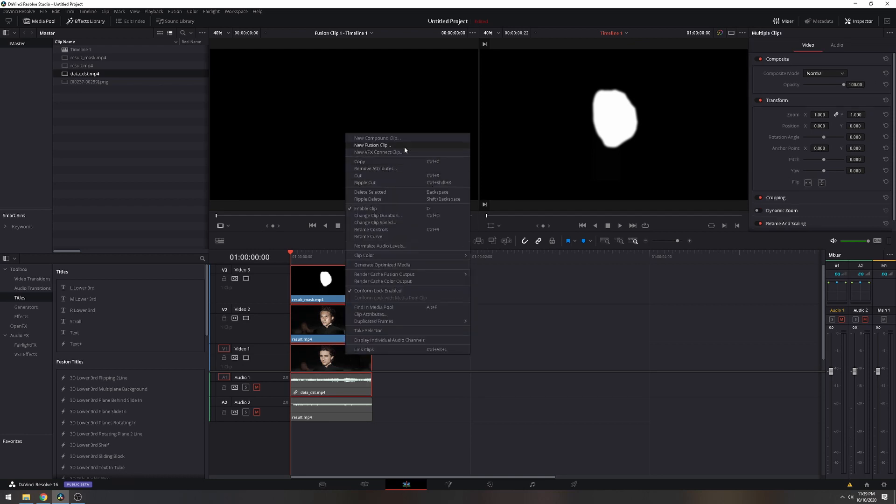
click(371, 145)
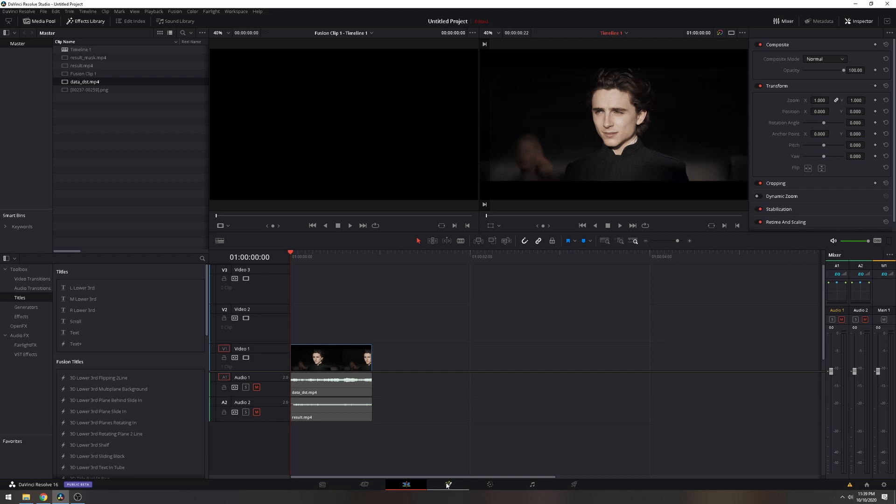
View Fusion Clip 1's node graph and preview MediaIn1, MediaIn2 and MediaIn3 in turn.
click(448, 484)
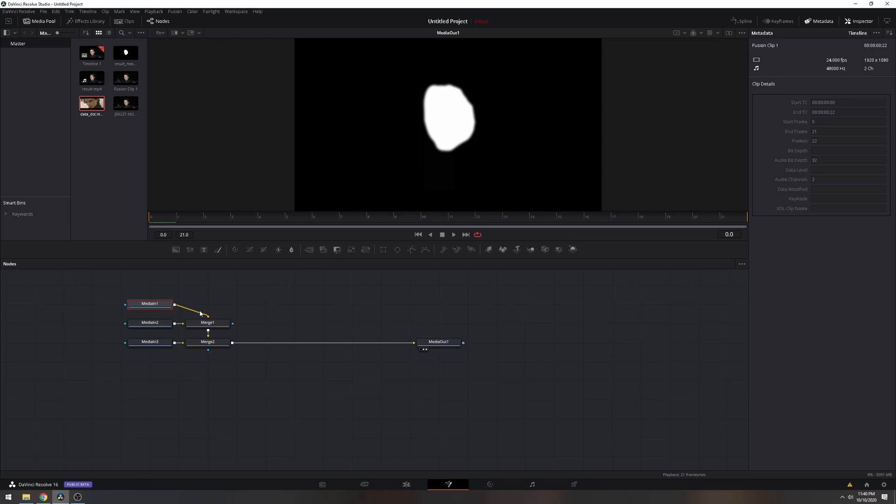
click(151, 303)
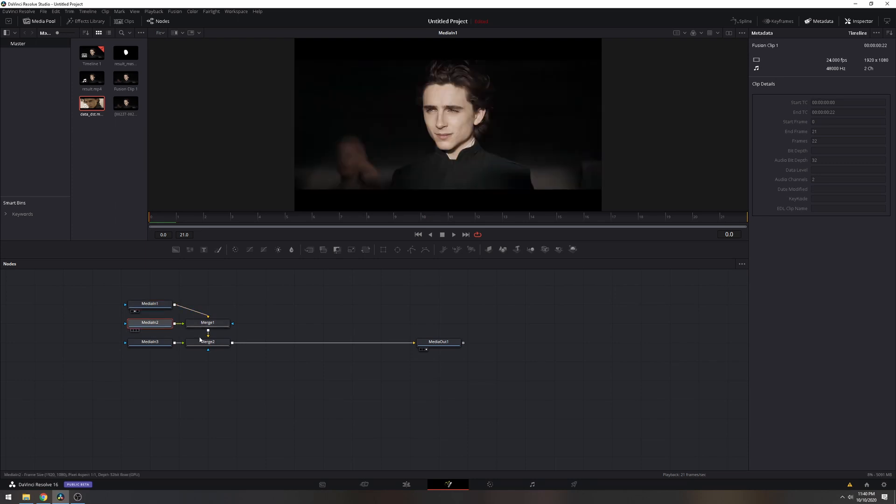
click(149, 322)
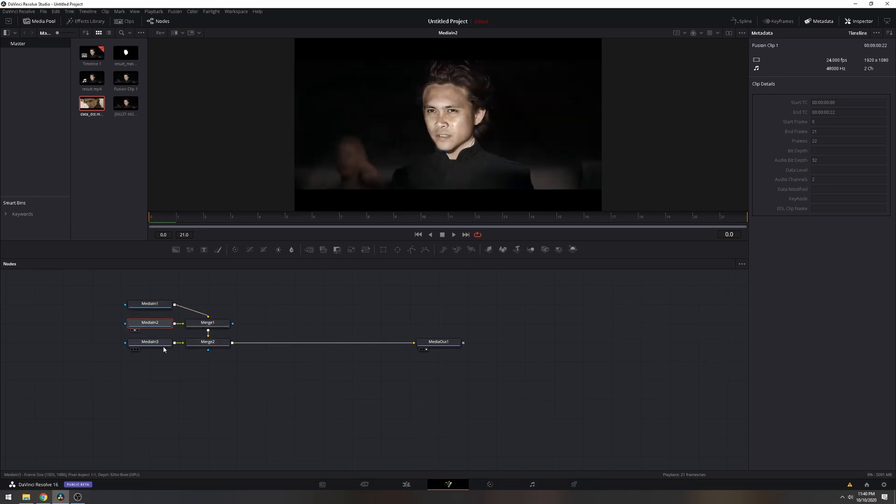
click(151, 342)
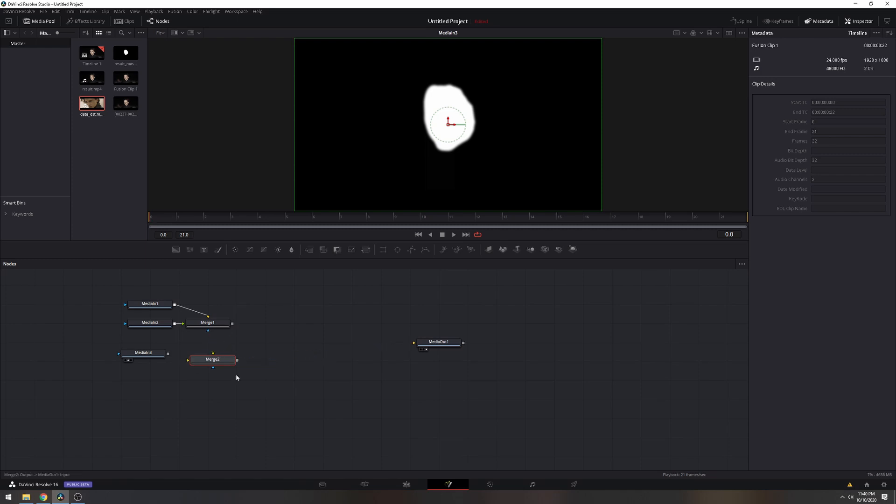
Delete Merge2, wire MediaIn3 into Merge1's mask input and Merge1's output into MediaOut1.
click(213, 358)
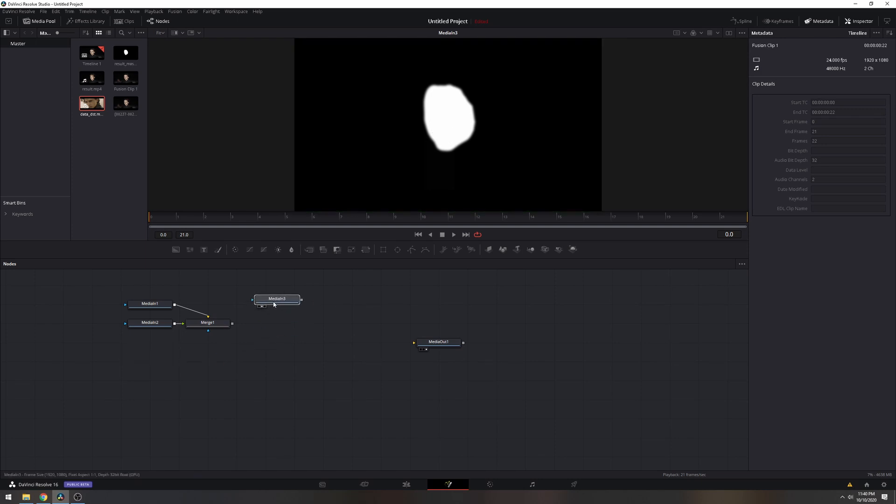
click(208, 322)
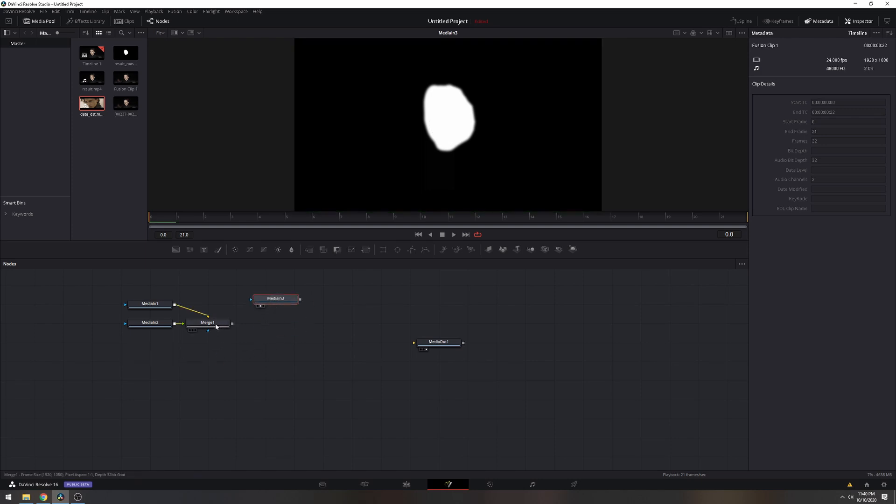
click(209, 322)
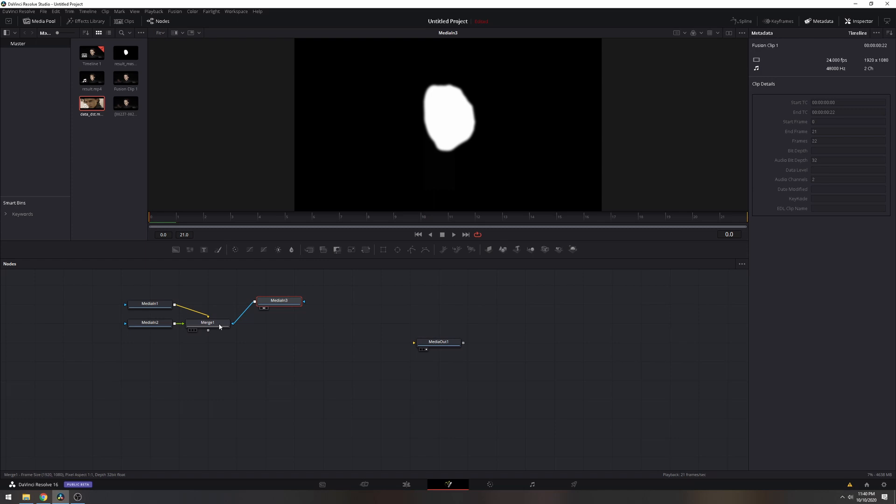
click(212, 325)
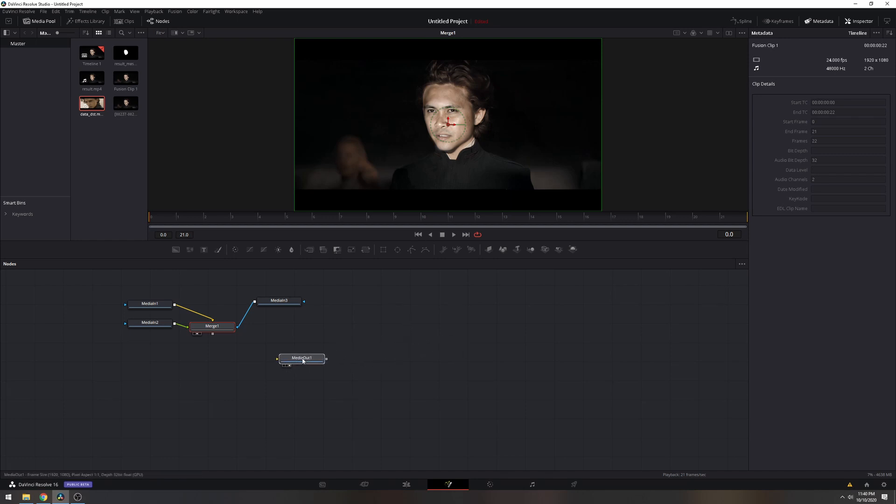
drag(302, 358, 248, 355)
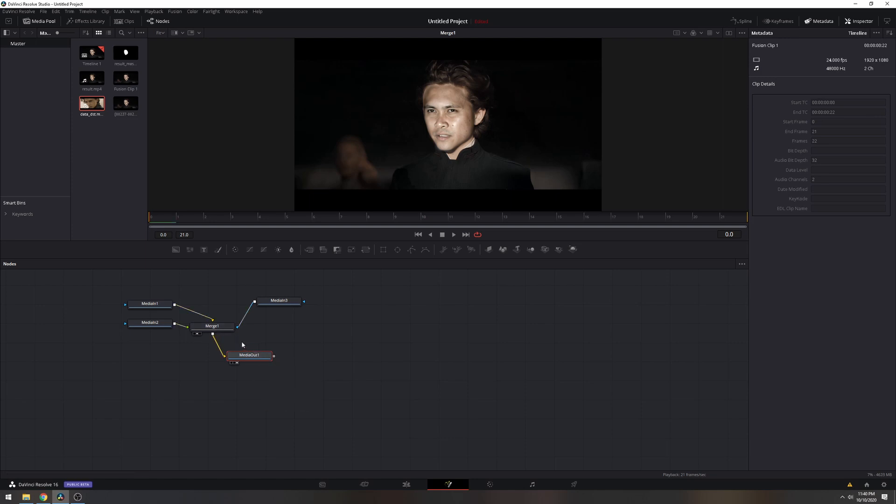
Set Merge1's mask Channel to Red and arrange MediaIn1 and MediaIn2 more neatly.
click(213, 326)
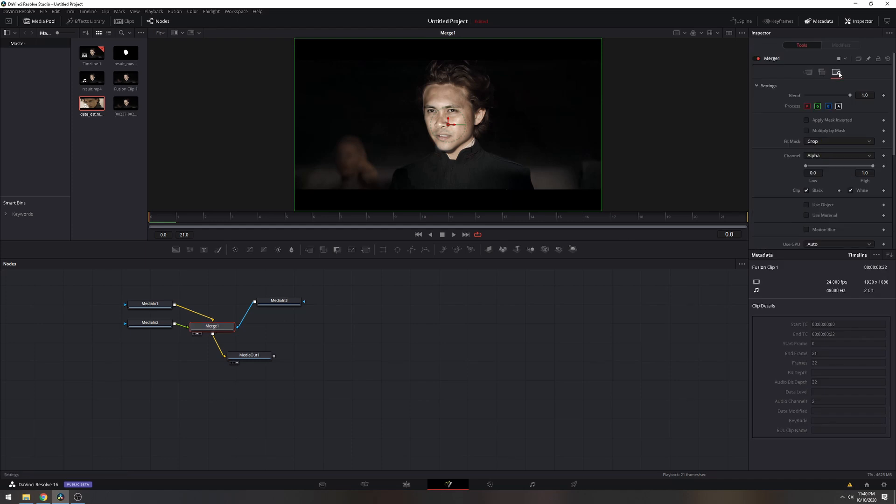
click(837, 156)
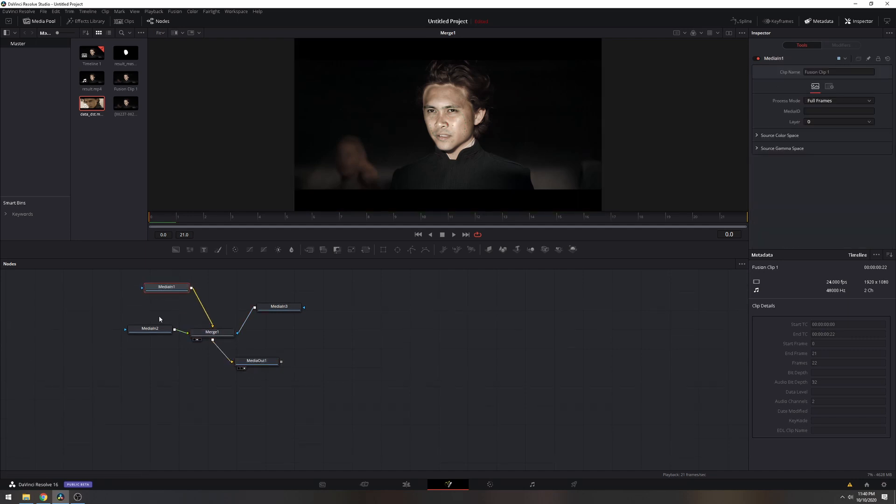
drag(166, 287, 150, 296)
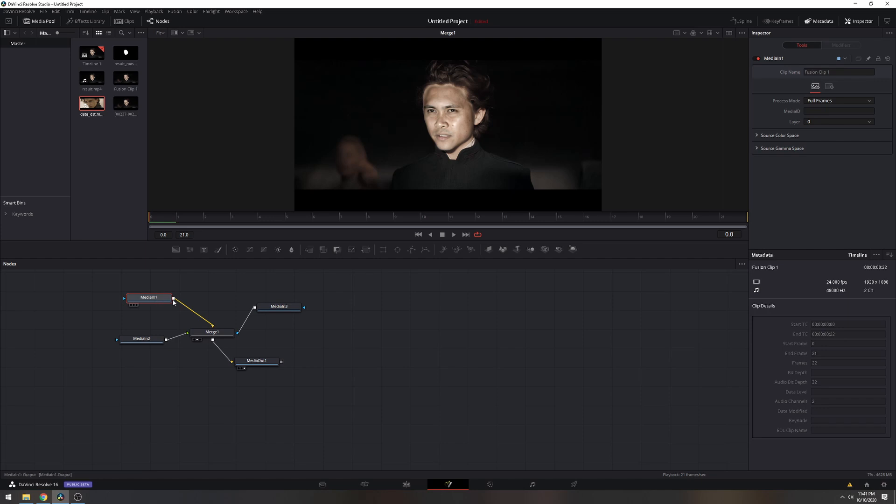
click(212, 331)
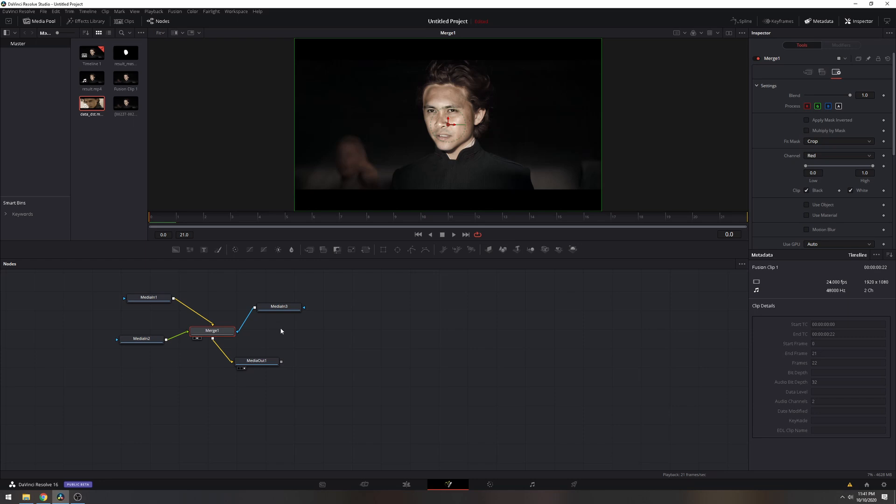
Add an Erode/Dilate node after MediaIn3 so it feeds Merge1's mask.
click(279, 306)
text(e)
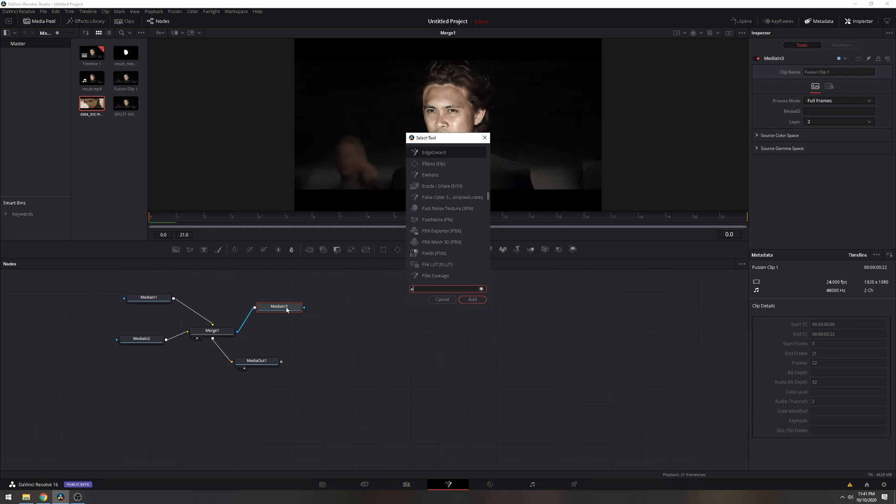
text(rode)
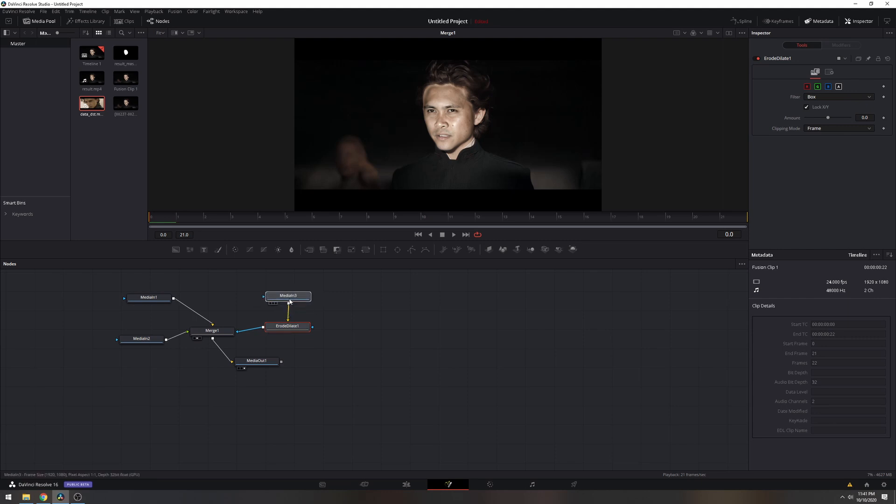
Scrub ErodeDilate1's Amount between about -0.01 and 0.01 and settle it at roughly 0.0027.
click(287, 326)
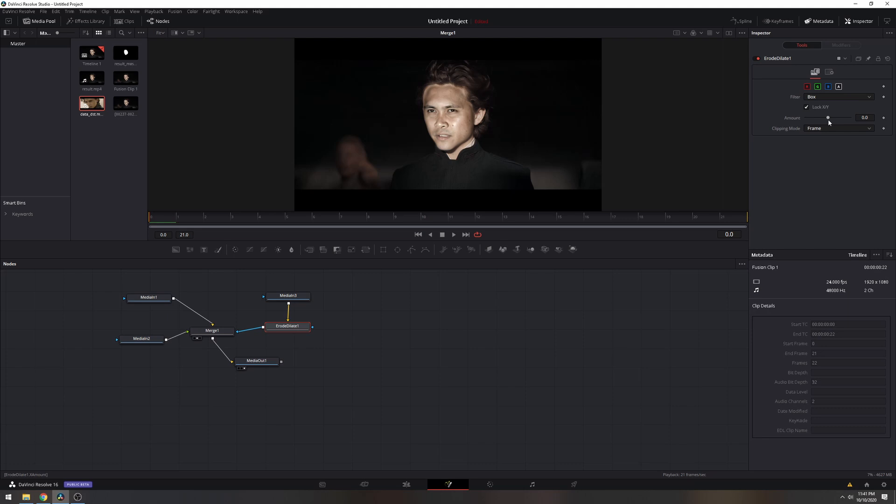
drag(828, 117, 805, 117)
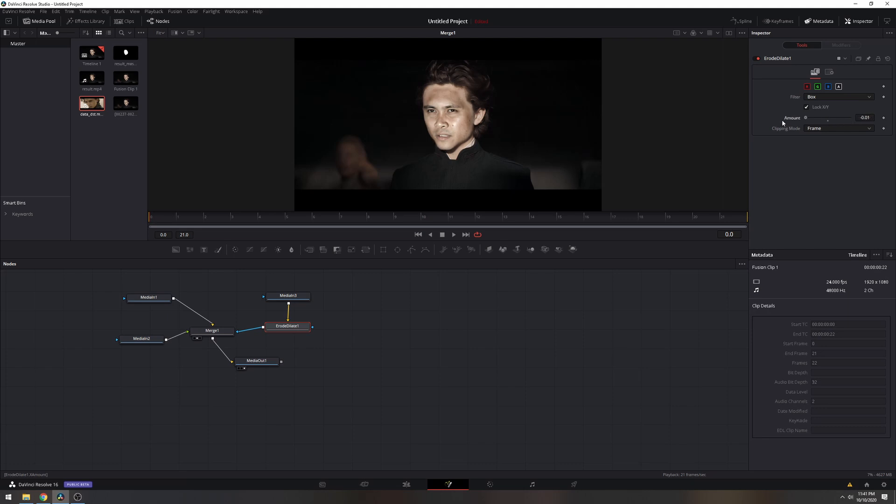
drag(805, 118, 849, 118)
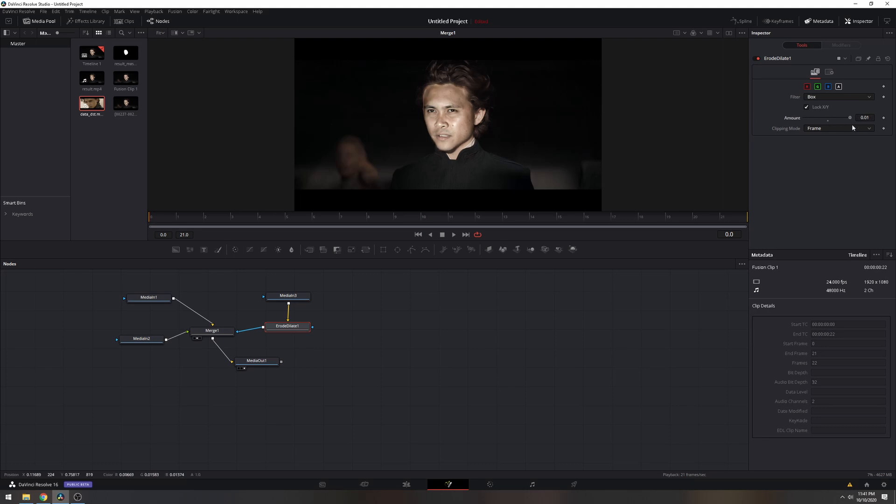
drag(845, 117, 840, 117)
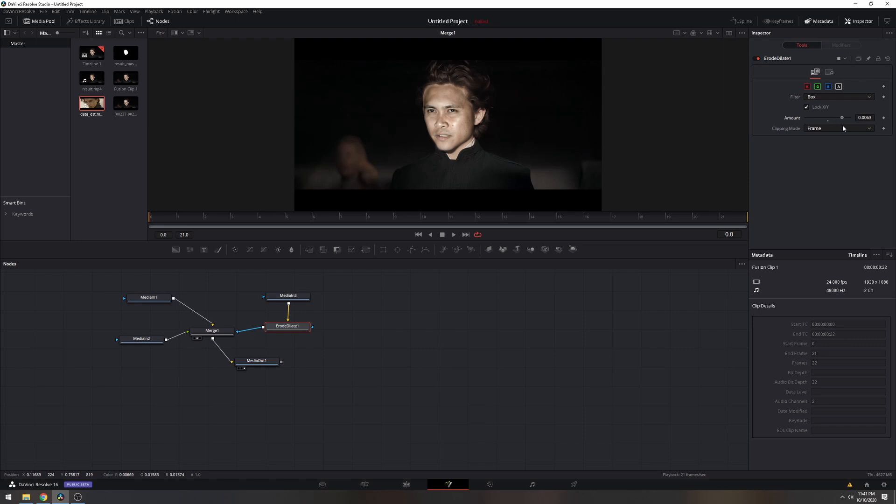
drag(841, 118, 832, 117)
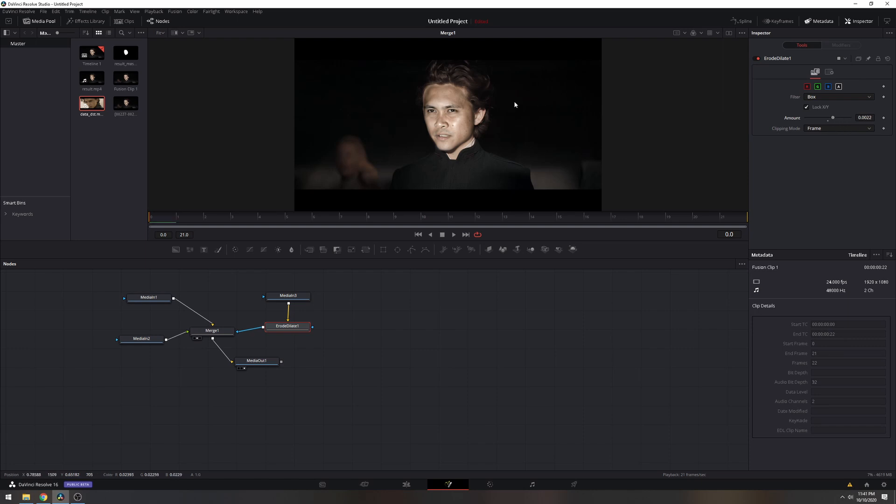
mouse_move(479, 106)
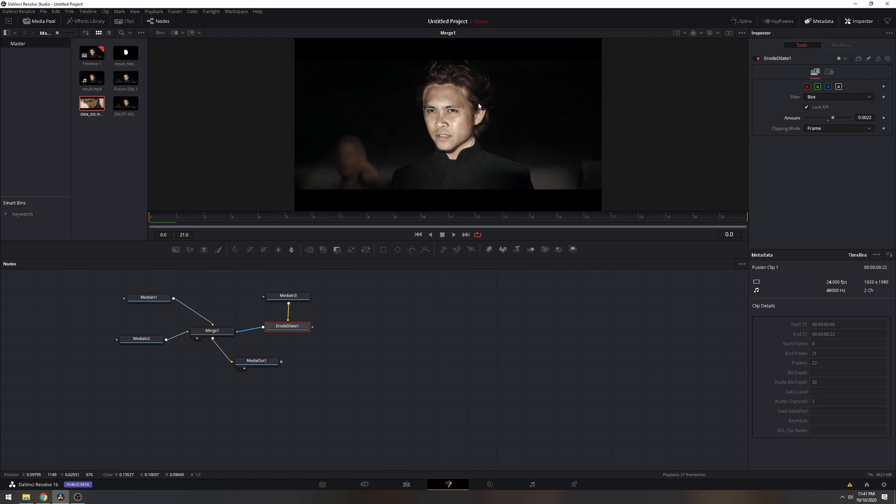
mouse_move(428, 94)
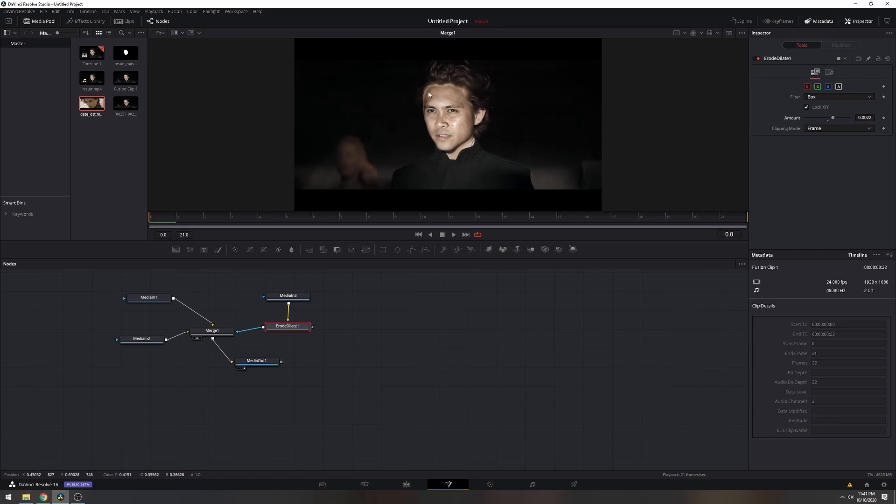
mouse_move(544, 97)
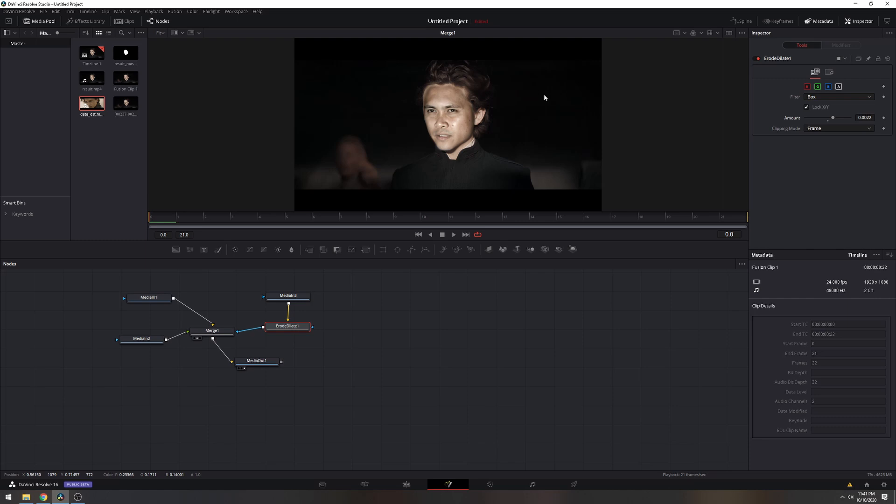
drag(831, 117, 848, 118)
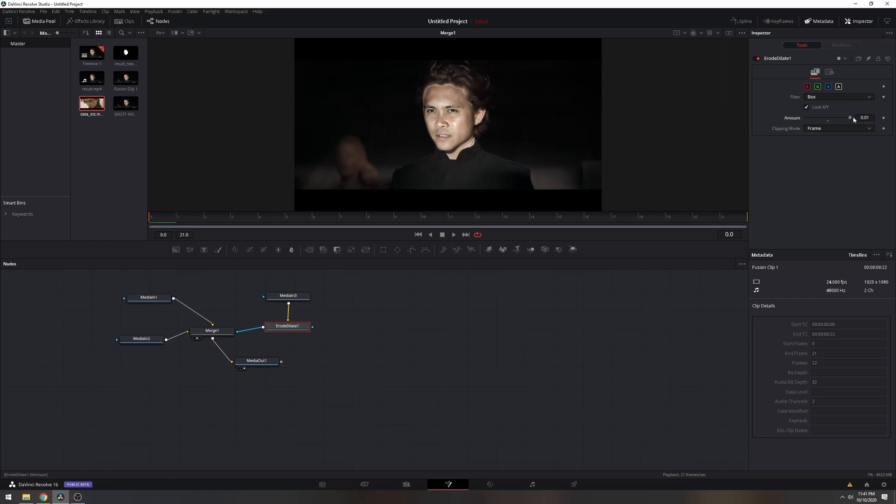
drag(849, 118, 840, 118)
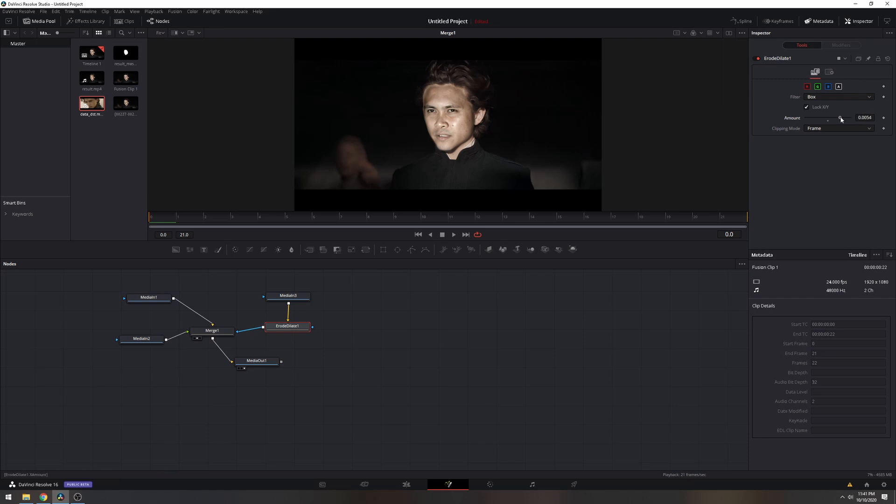
drag(841, 118, 849, 118)
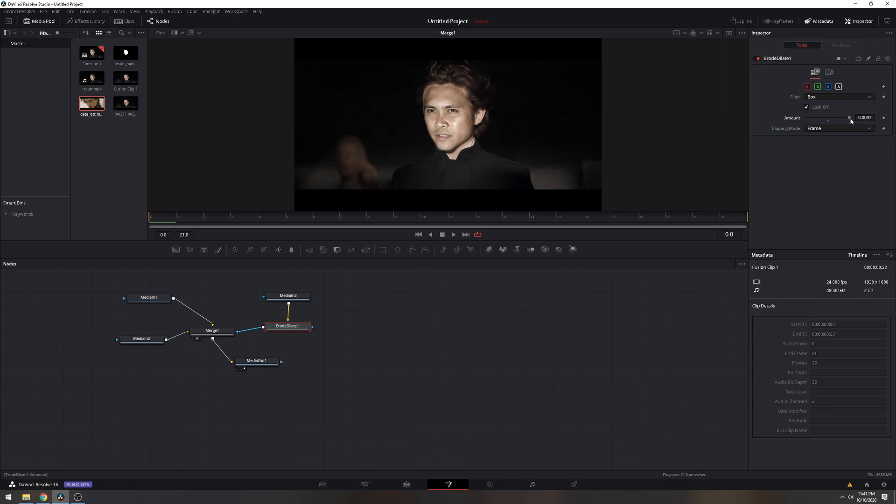
drag(849, 118, 837, 117)
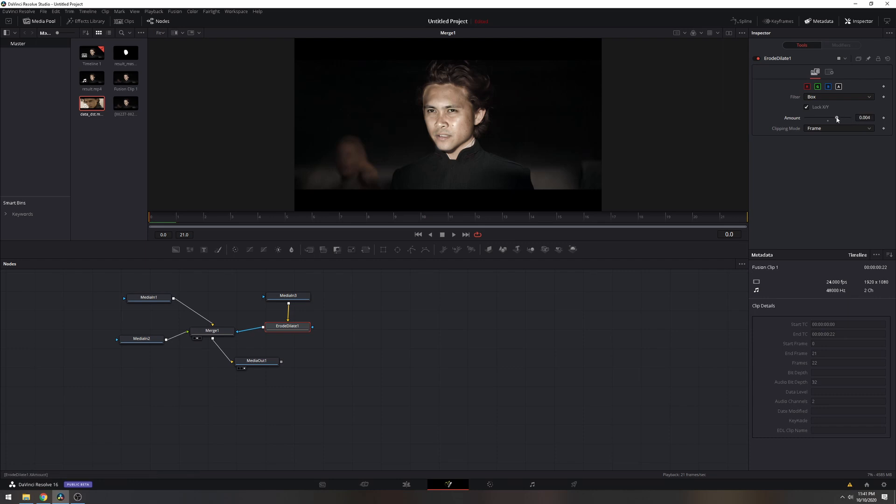
drag(836, 117, 834, 117)
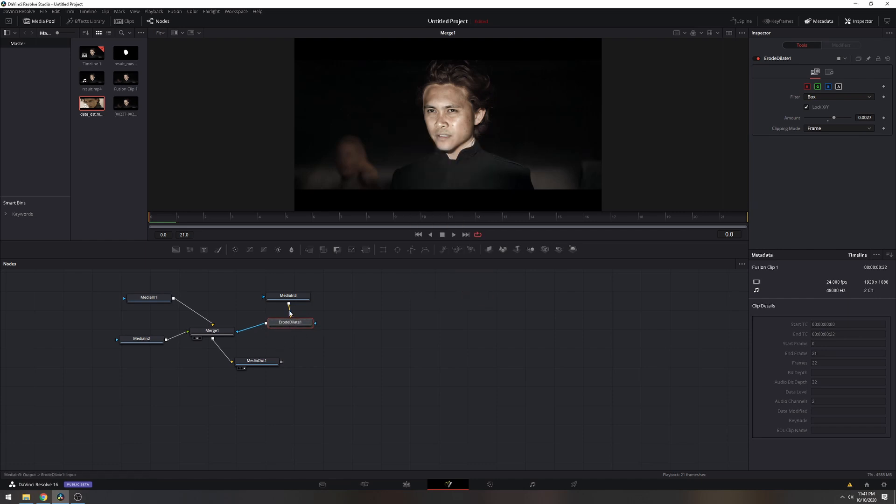
Add a Color Corrector node after MediaIn2 so ColorCorrector1 feeds Merge1's foreground.
click(288, 294)
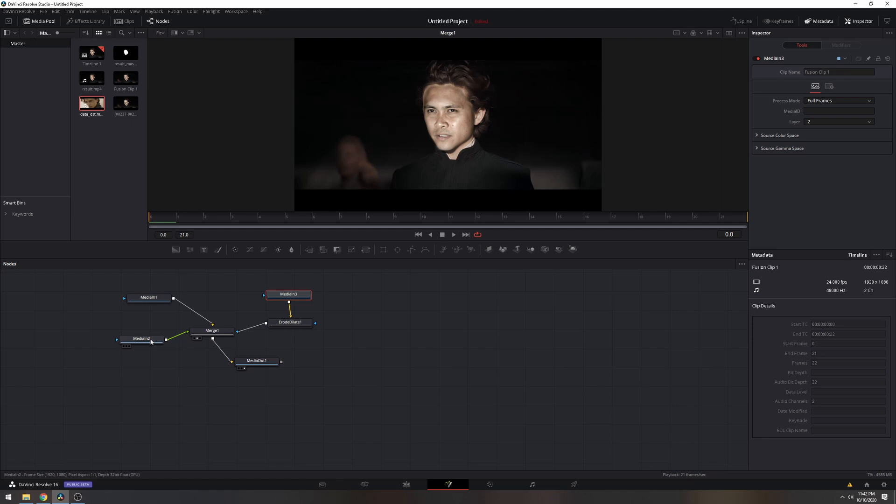
click(141, 338)
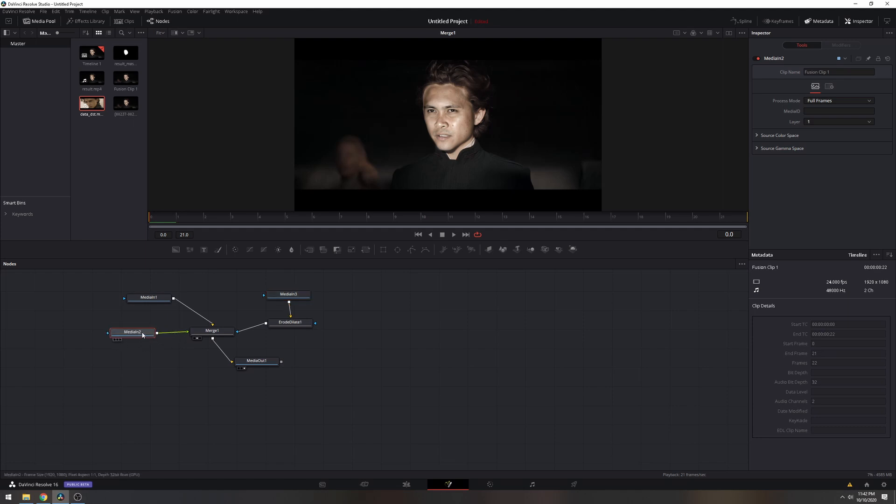
mouse_move(142, 332)
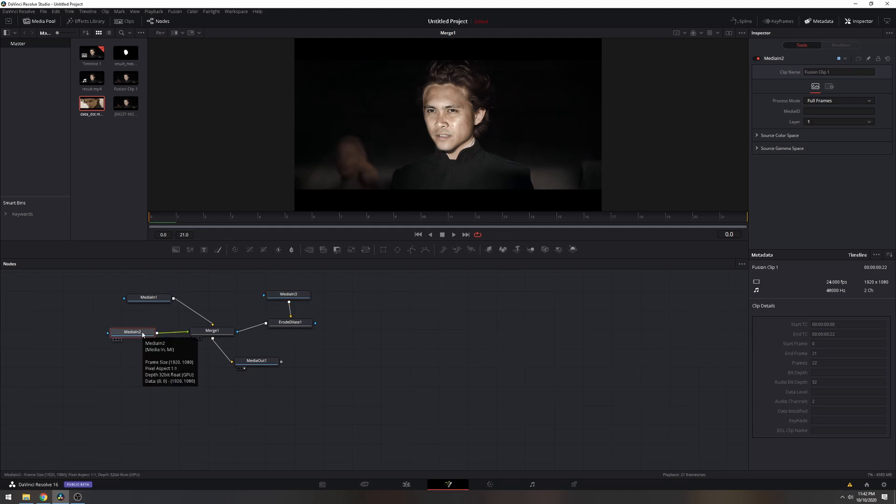
mouse_move(456, 104)
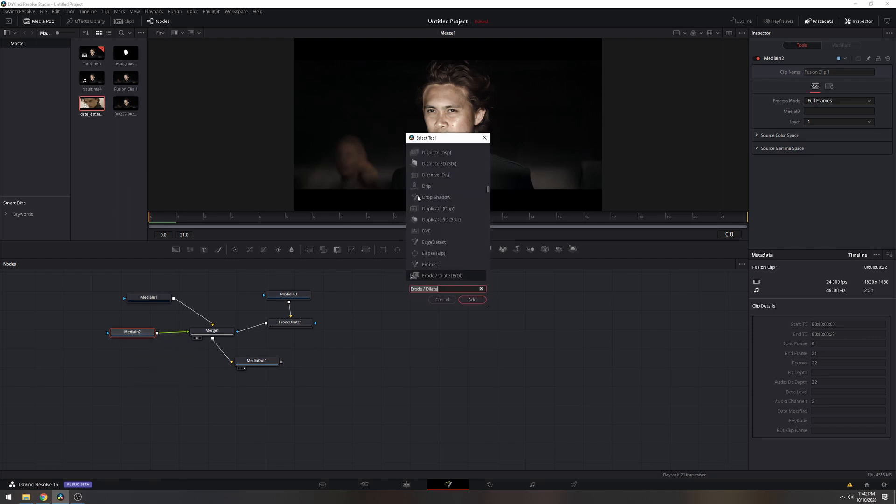
text(Color Corrector)
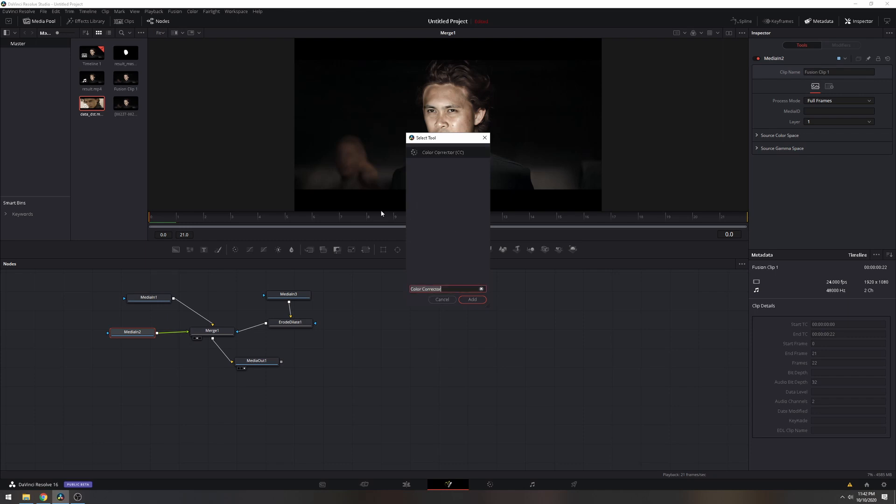
click(472, 300)
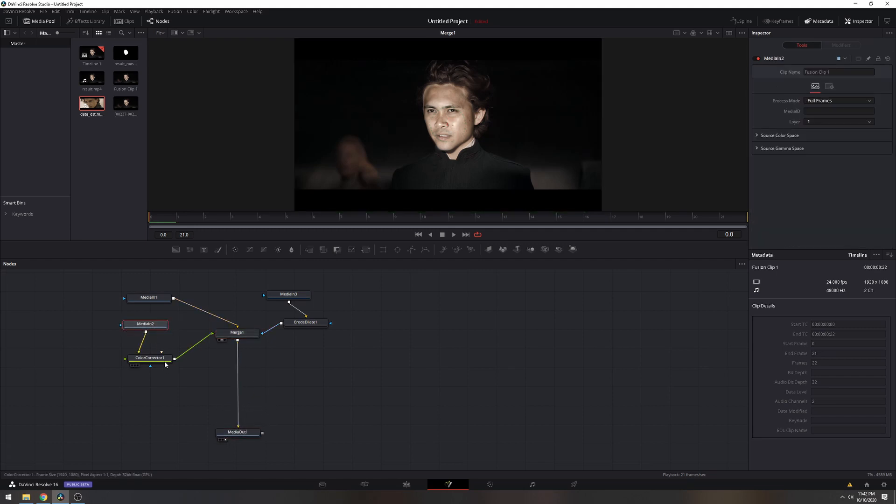
Experiment with ColorCorrector1's wheel, trying cyan, green and warm tints before pulling back toward neutral.
click(149, 357)
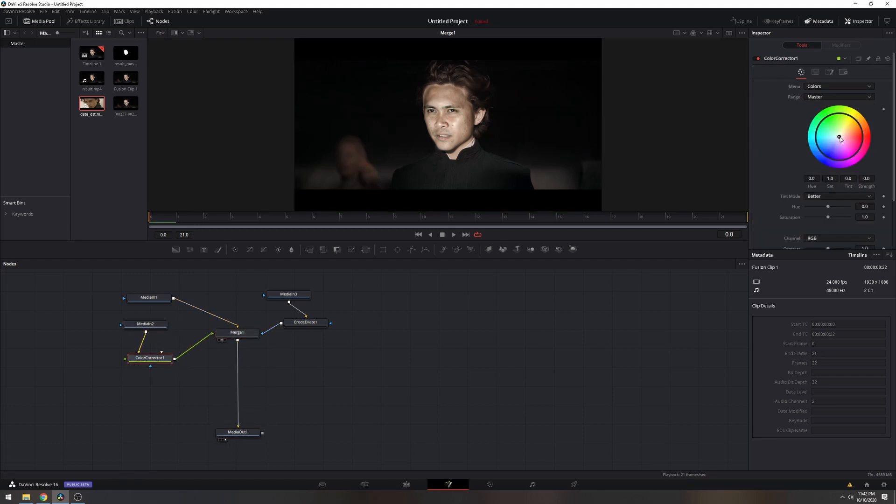
drag(839, 138, 820, 136)
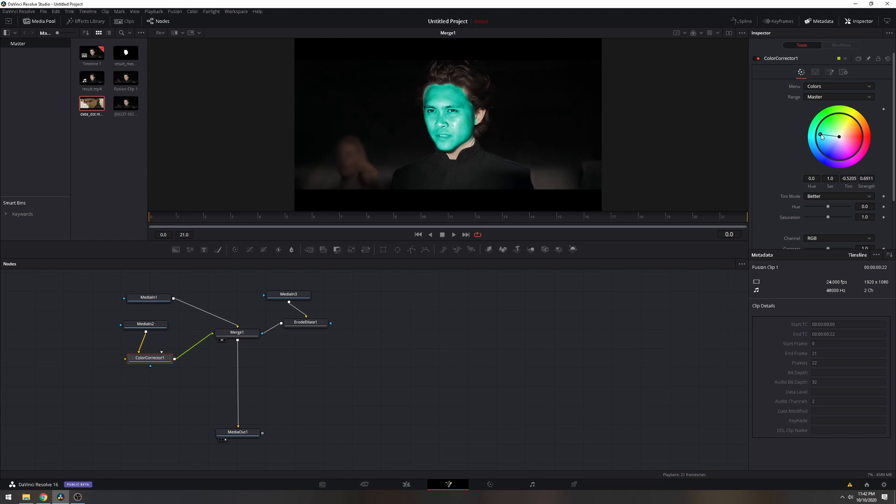
drag(821, 135, 836, 128)
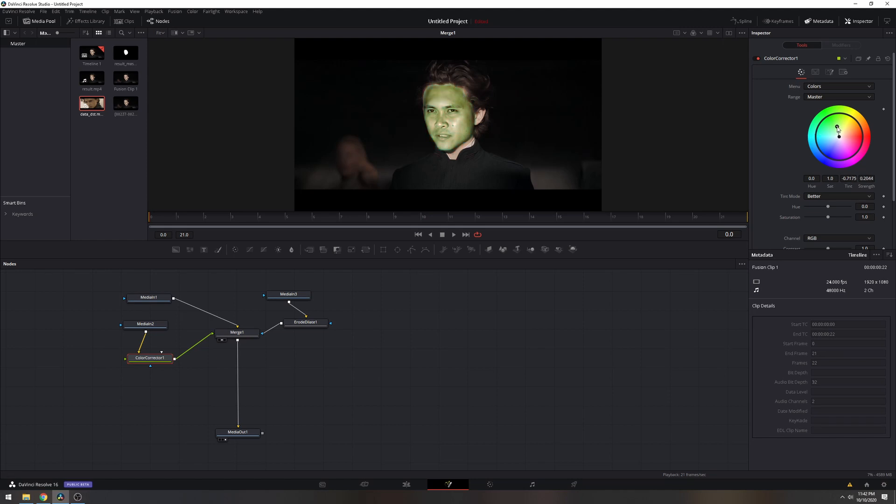
drag(837, 128, 840, 139)
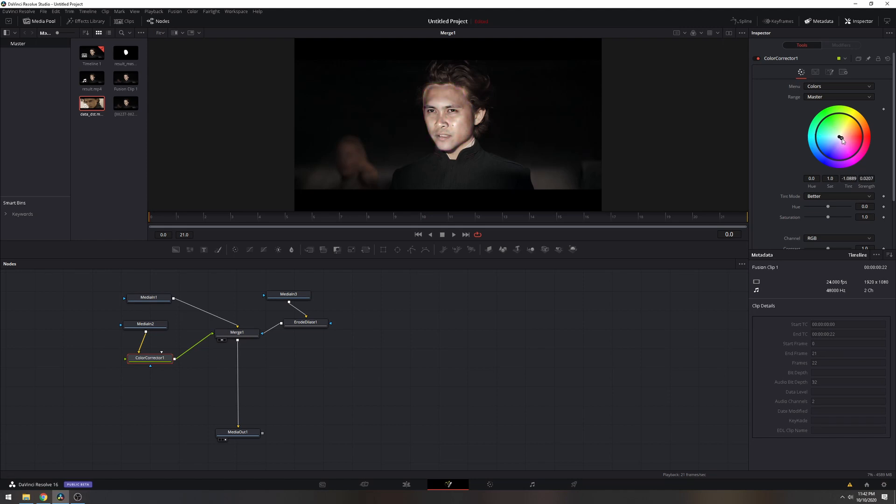
drag(840, 138, 840, 142)
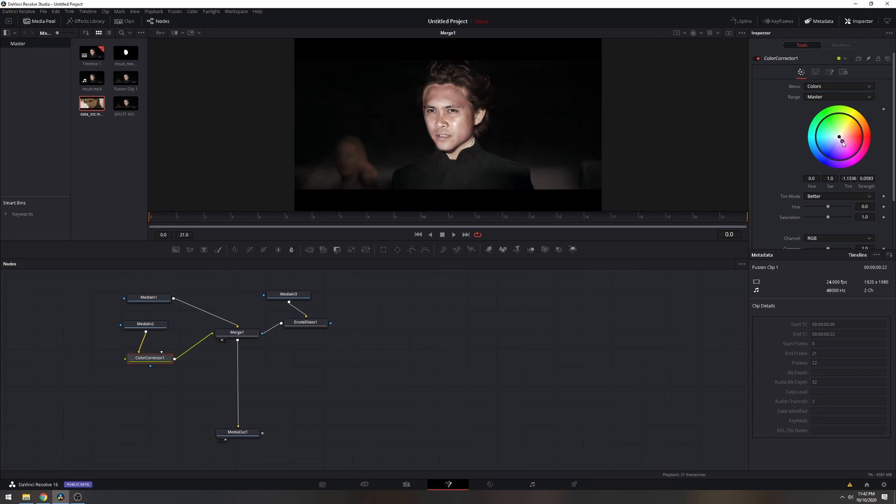
drag(839, 138, 845, 140)
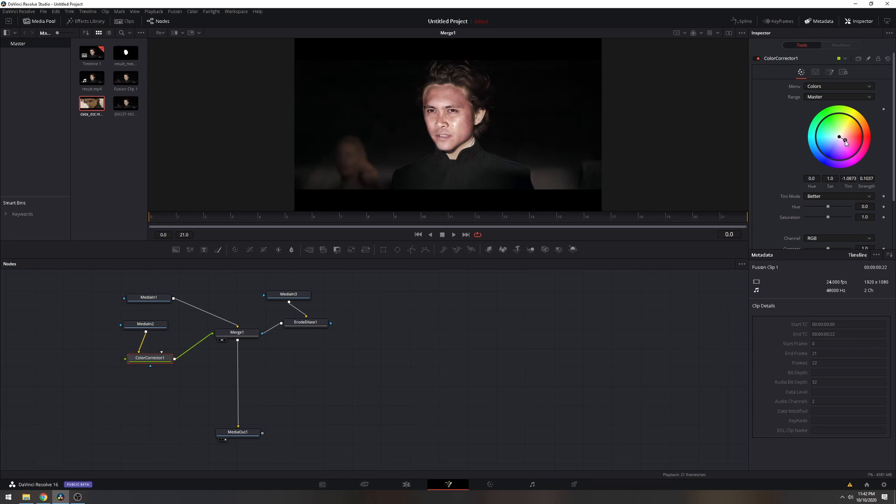
drag(845, 142, 840, 140)
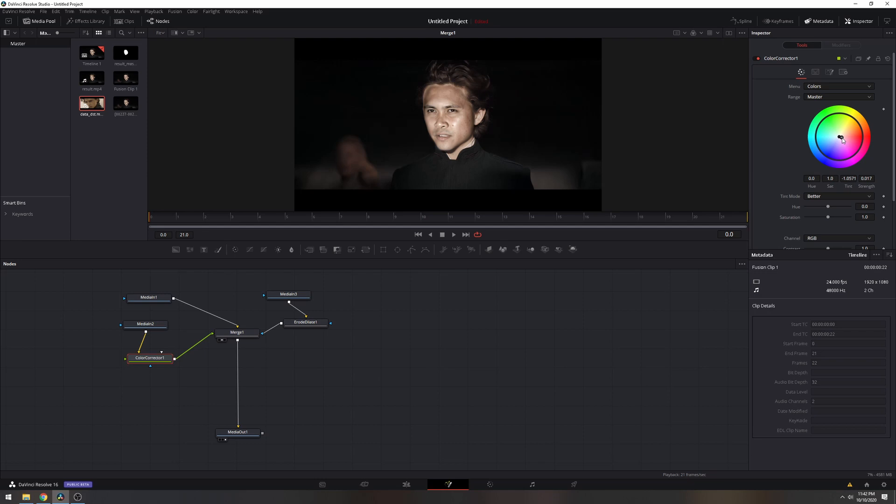
drag(841, 140, 836, 127)
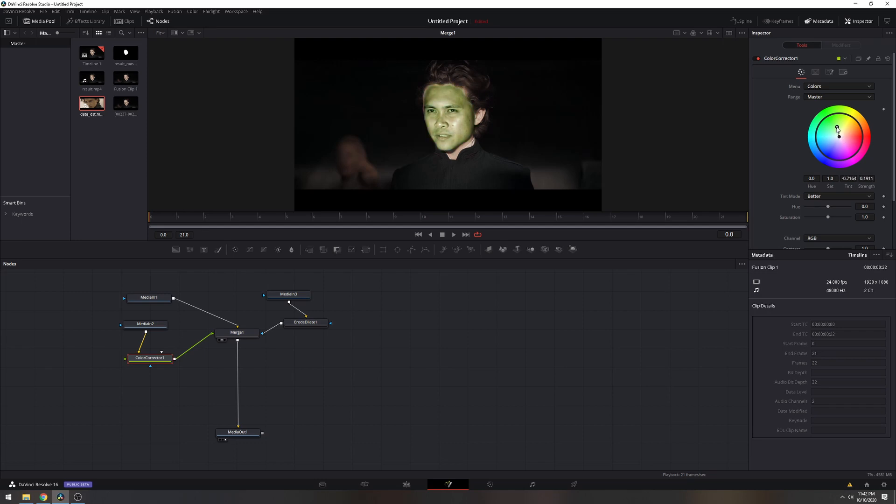
Set Saturation to 0.8, leave only a barely visible tint, and nudge ColorCorrector1's position in the graph.
drag(828, 217, 824, 218)
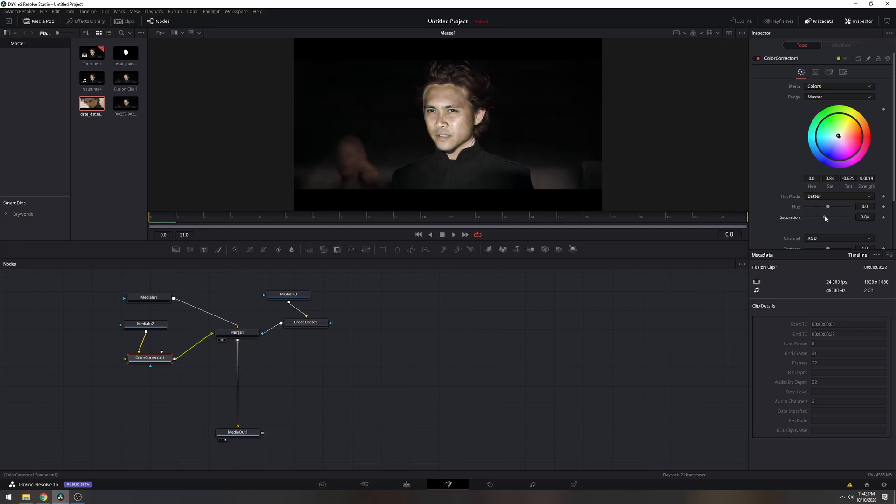
drag(828, 217, 832, 217)
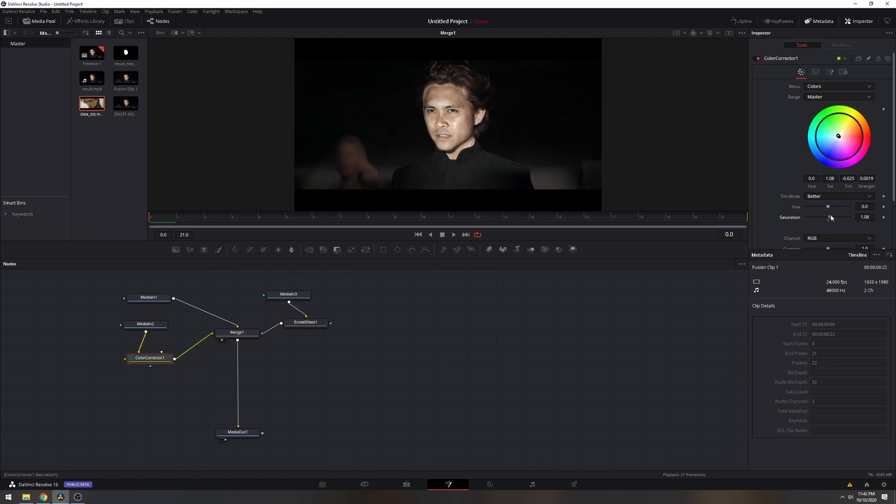
drag(831, 217, 823, 218)
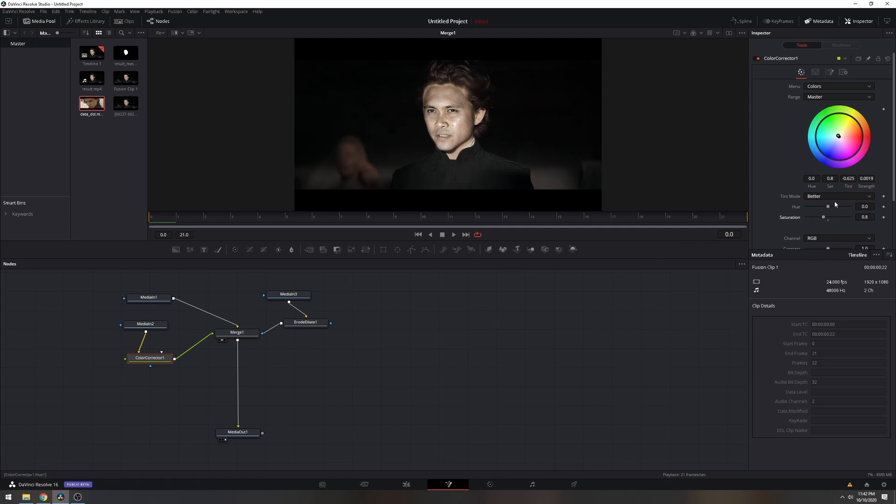
drag(838, 135, 838, 141)
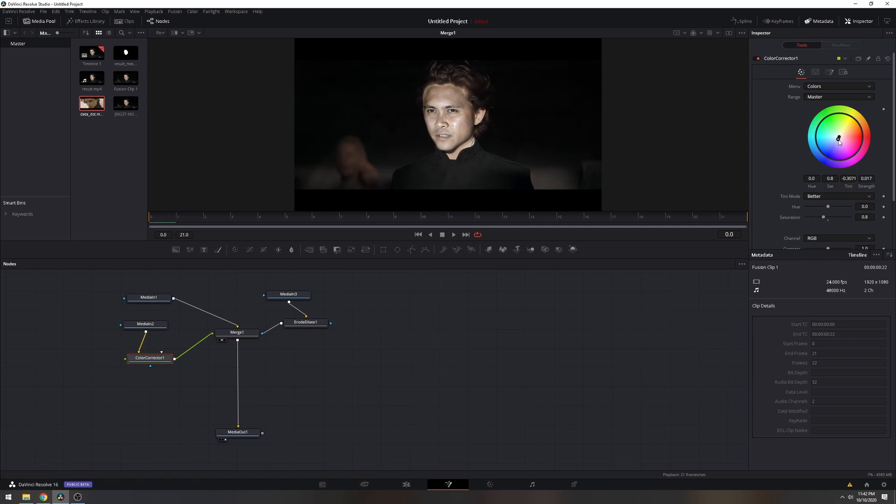
drag(839, 141, 838, 138)
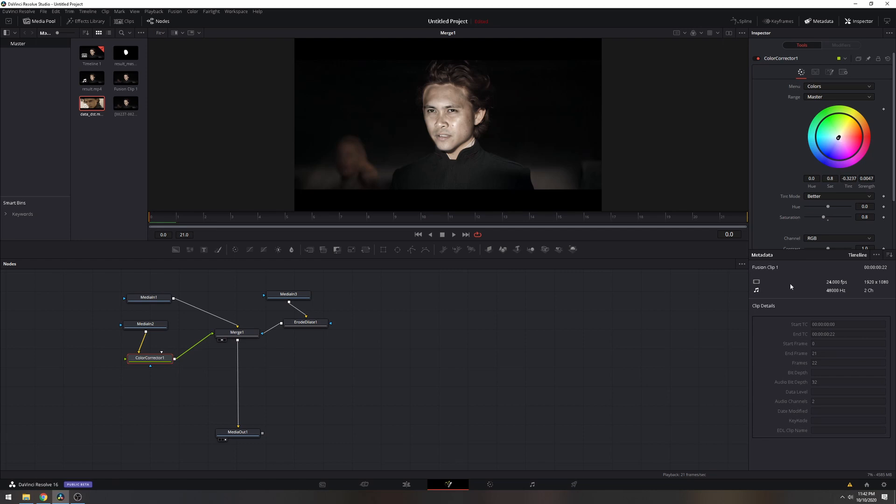
mouse_move(384, 226)
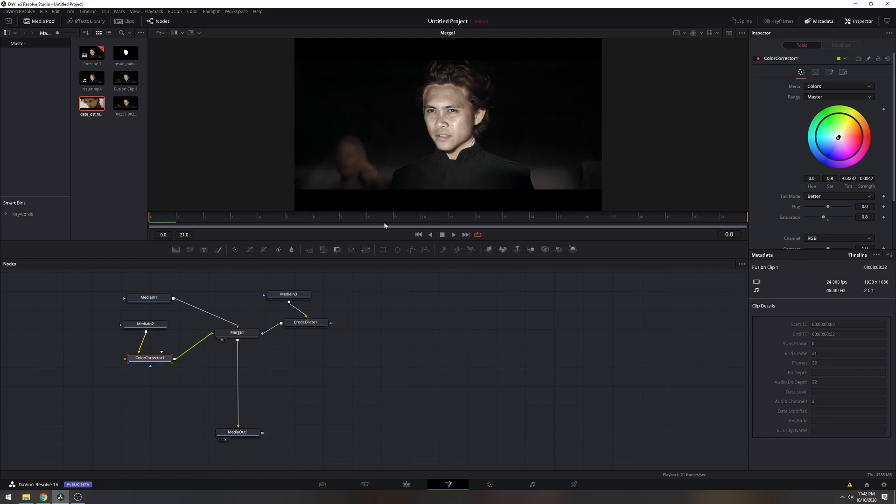
drag(149, 357, 138, 361)
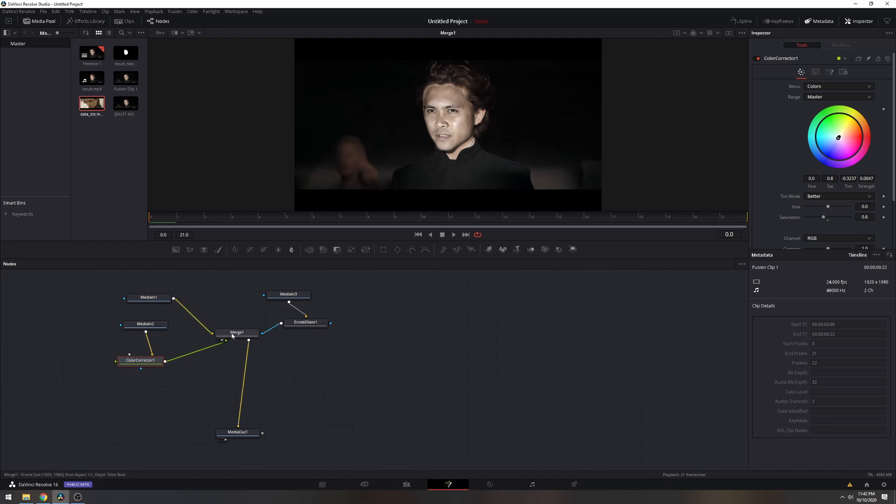
mouse_move(476, 139)
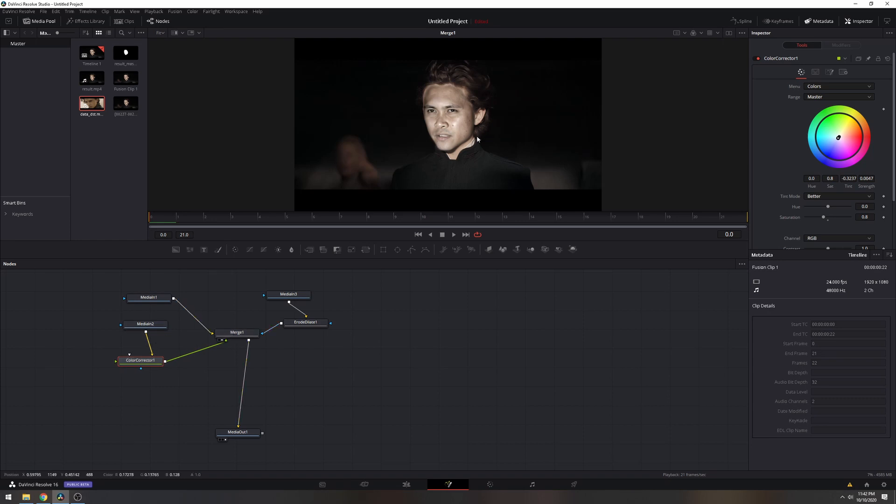
mouse_move(428, 137)
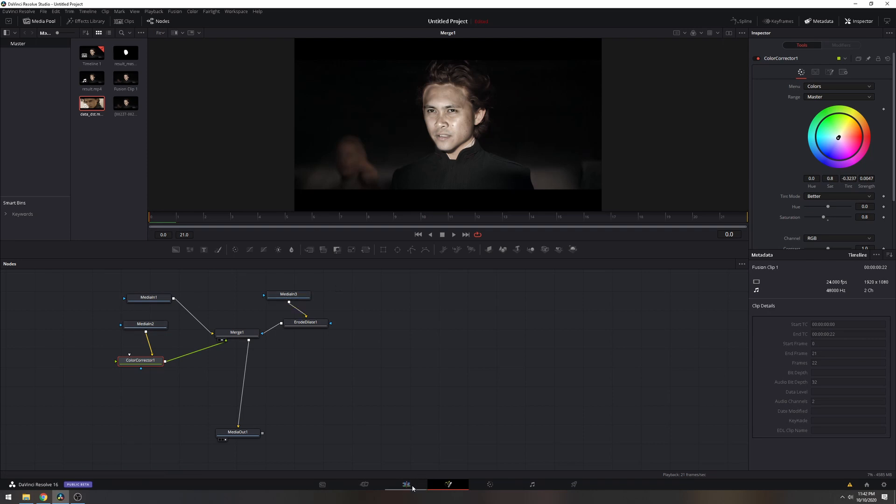
Return to the Edit page with the composited Fusion Clip 1 previewing on the timeline.
click(405, 484)
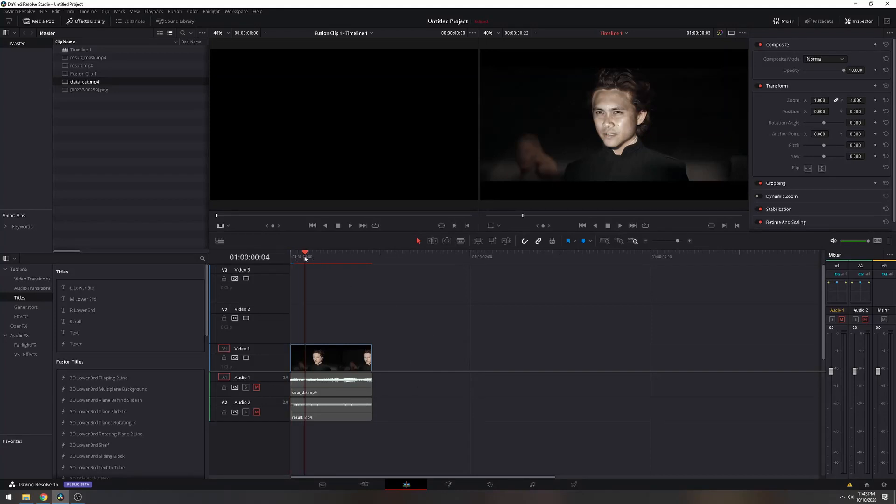